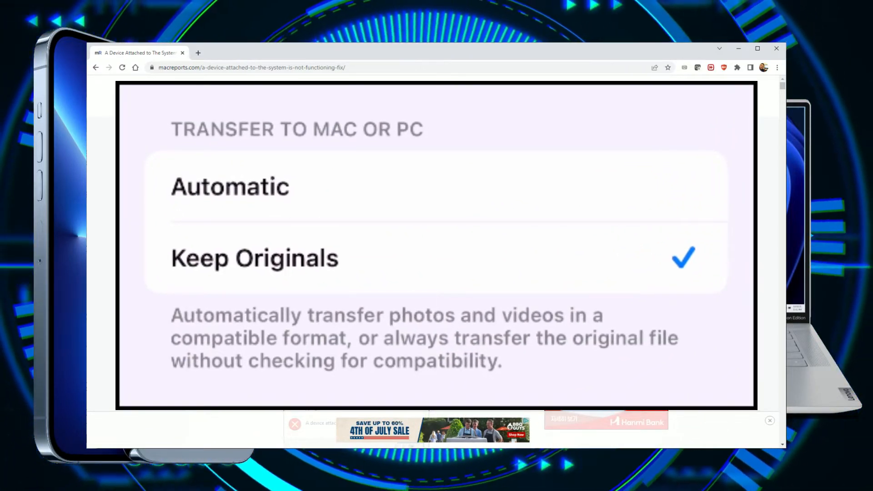
# Open the iPhone Settings app and scroll down to the Photos entry
pyautogui.scroll(3)
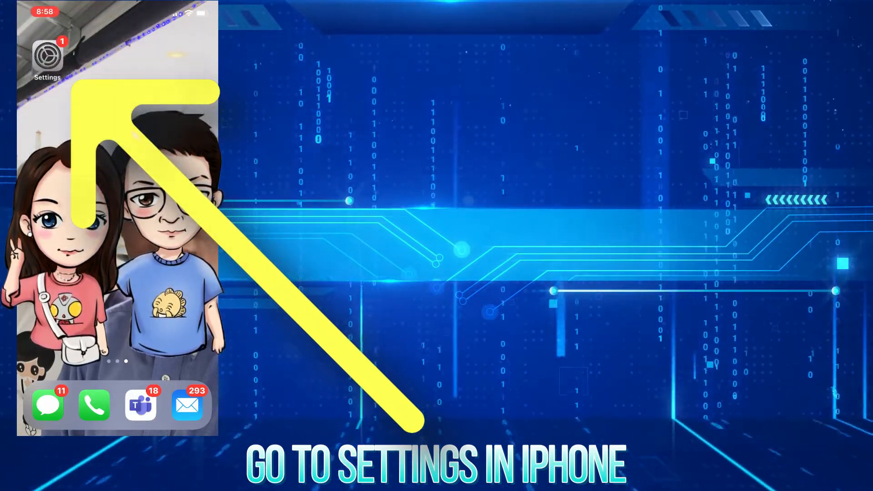
pyautogui.click(46, 56)
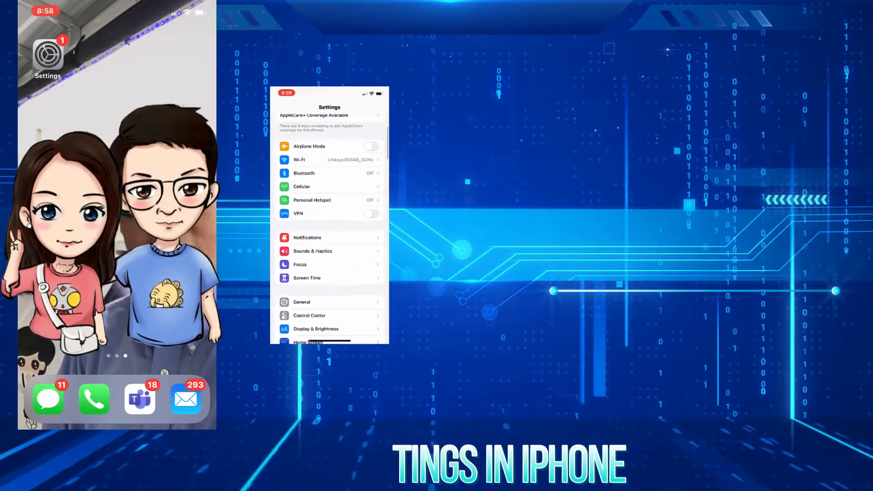
pyautogui.scroll(-3)
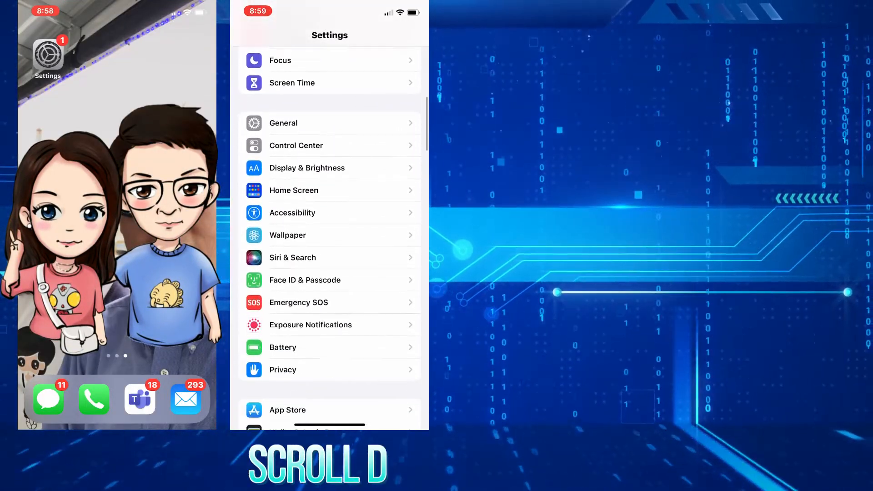
pyautogui.scroll(-3)
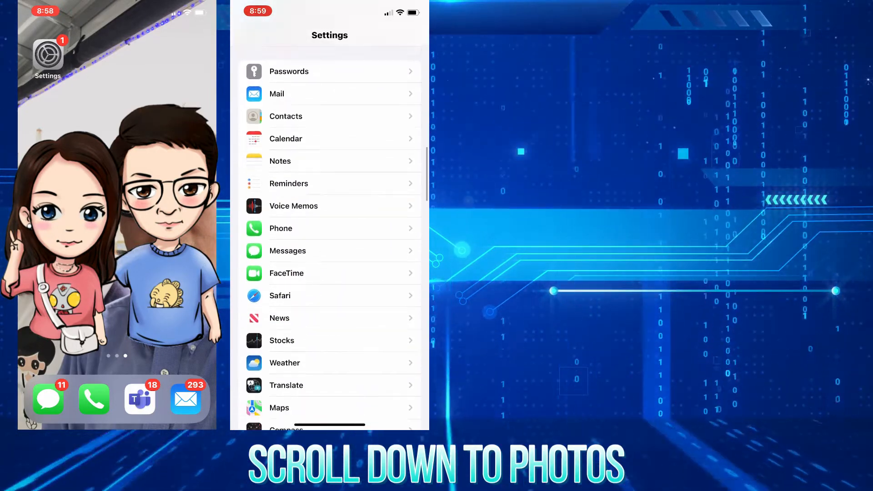
pyautogui.scroll(-3)
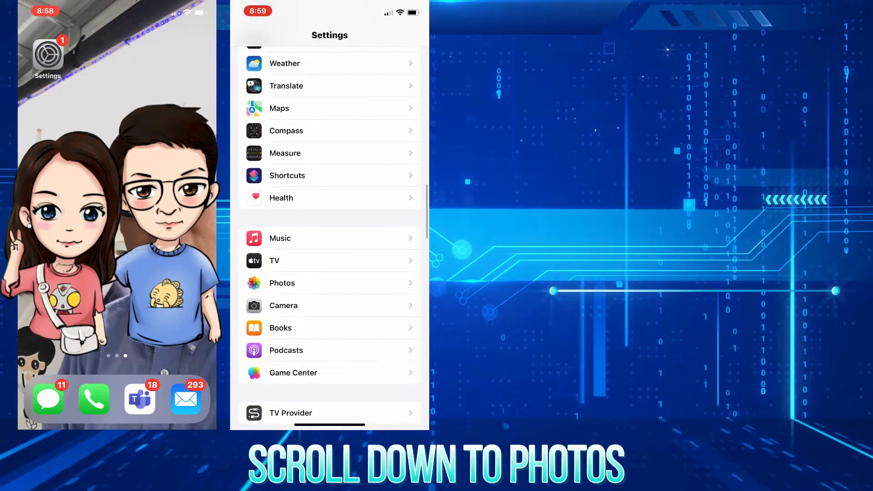
# In Photos settings, set Transfer to Mac or PC to Keep Originals
pyautogui.click(285, 283)
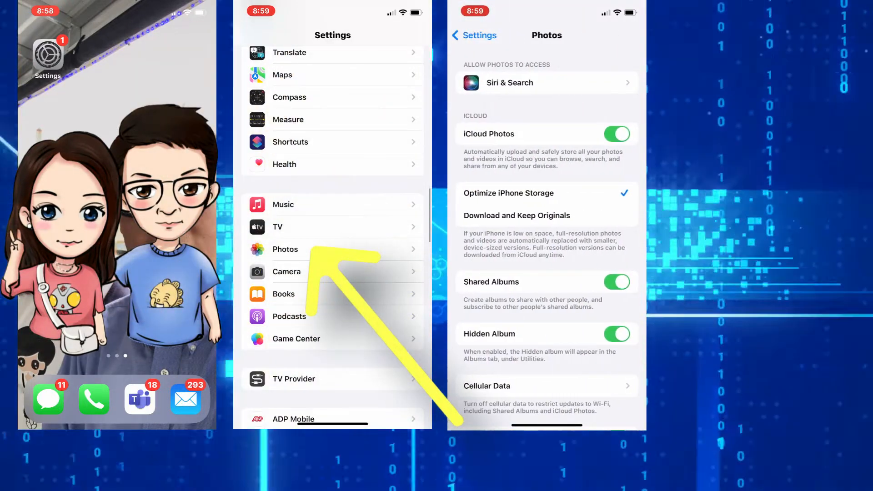
pyautogui.scroll(-3)
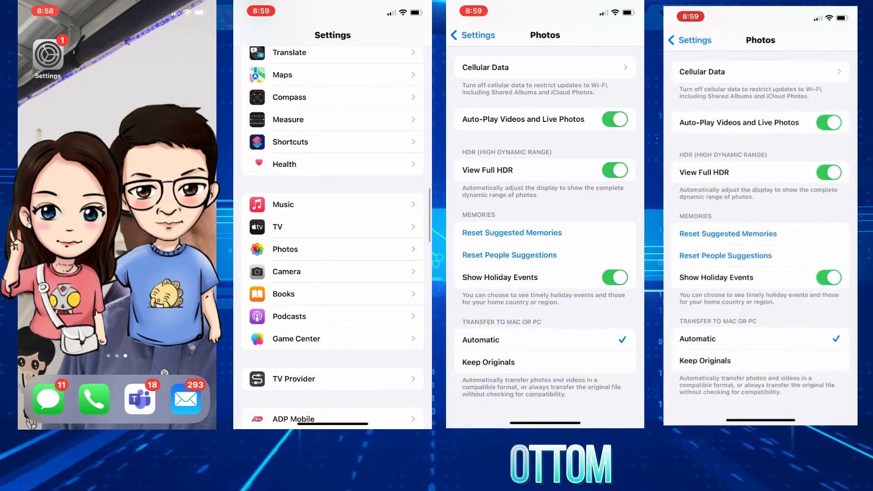
pyautogui.click(705, 360)
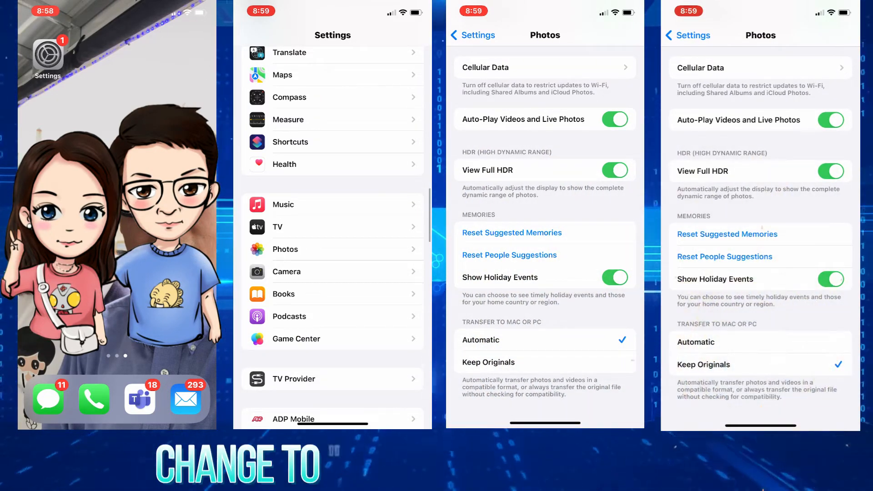
pyautogui.click(488, 362)
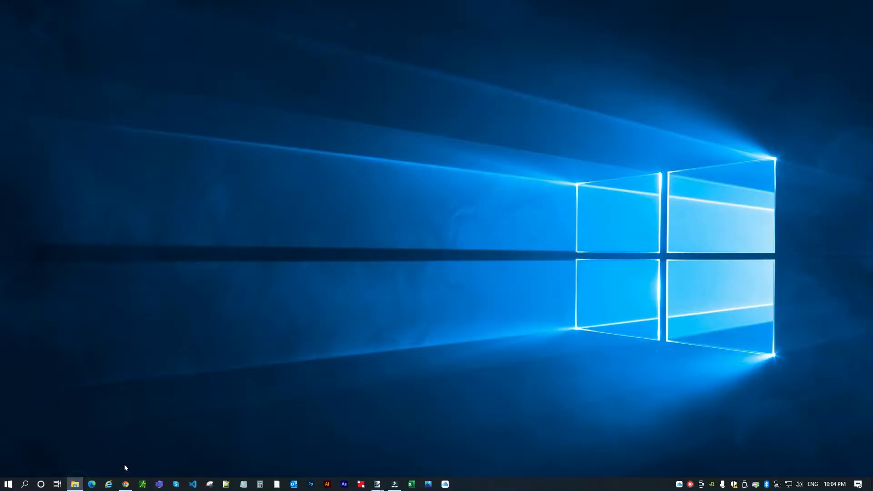
# In File Explorer, browse Apple iPhone > Internal Storage > DCIM
pyautogui.click(74, 483)
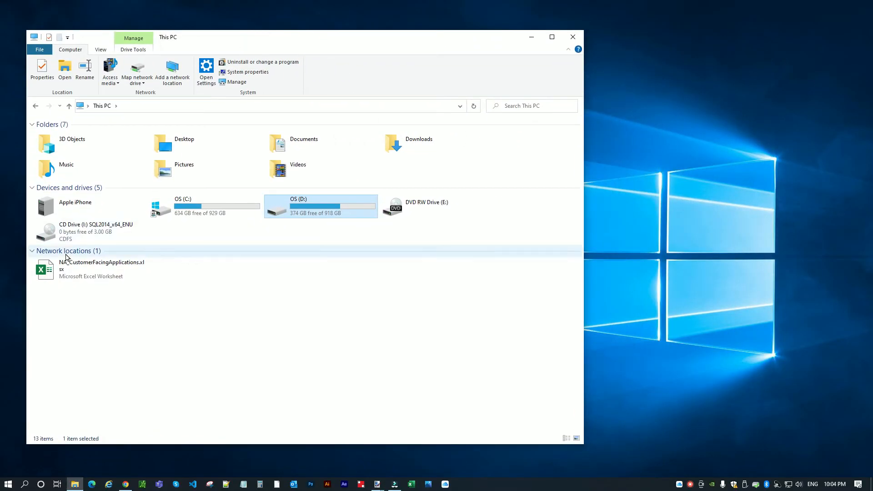
pyautogui.click(75, 206)
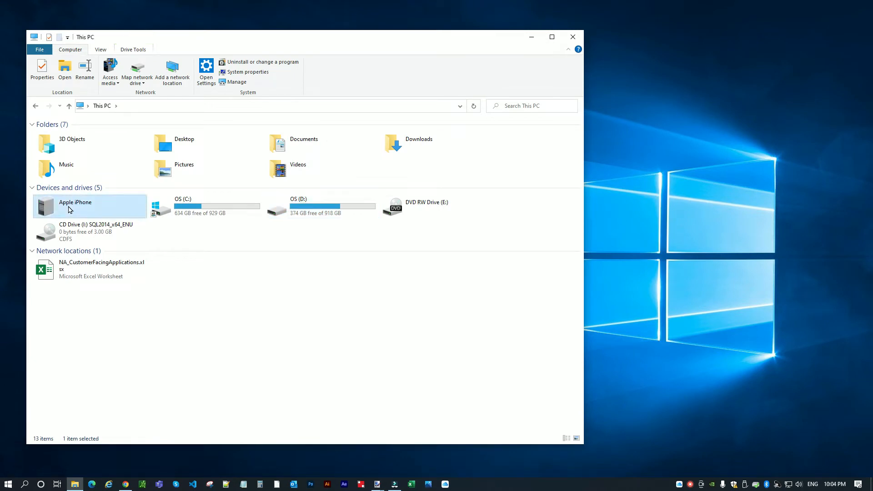
pyautogui.doubleClick(75, 202)
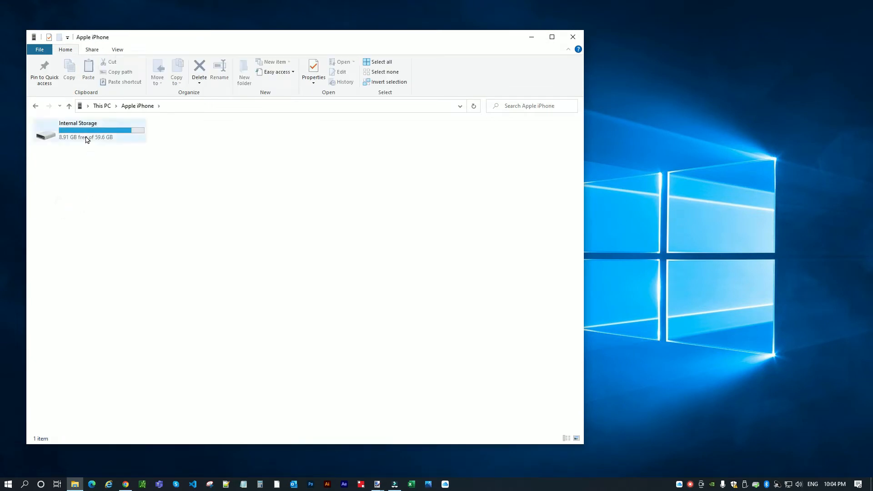
pyautogui.doubleClick(78, 131)
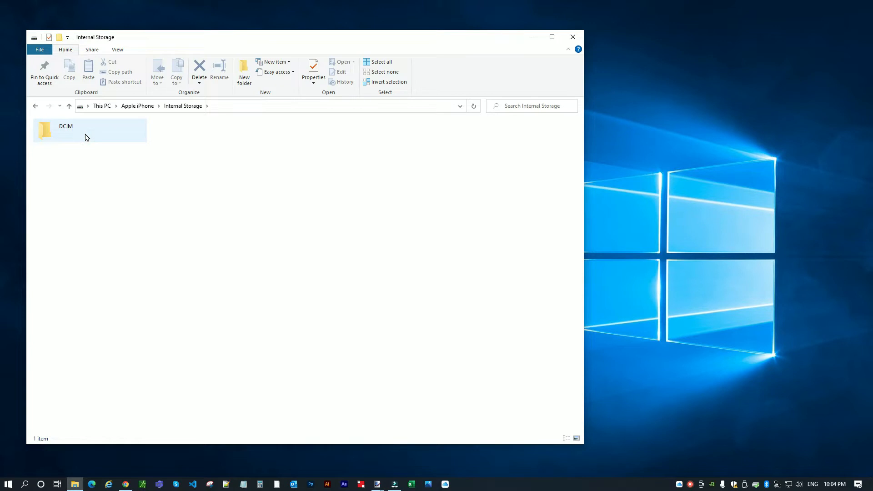
pyautogui.doubleClick(66, 129)
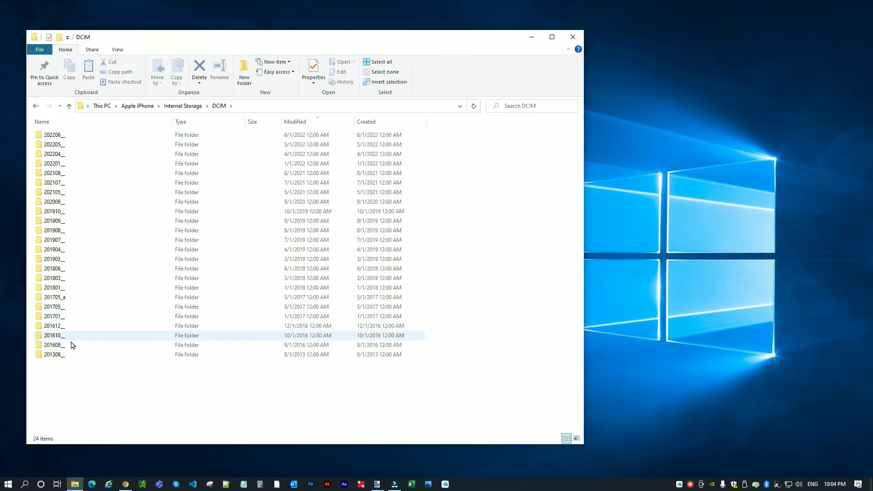
# Open the 202206__ folder, then create and open a desktop folder named 'iPhone'
pyautogui.doubleClick(54, 134)
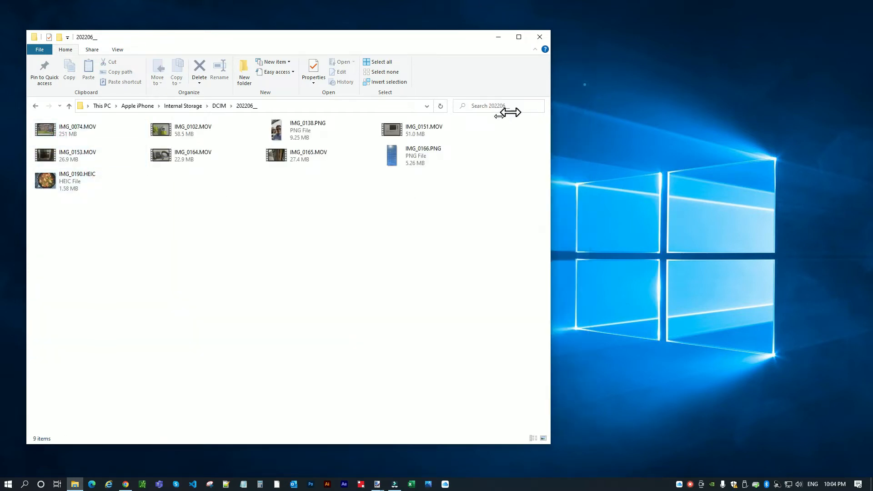
pyautogui.rightClick(651, 216)
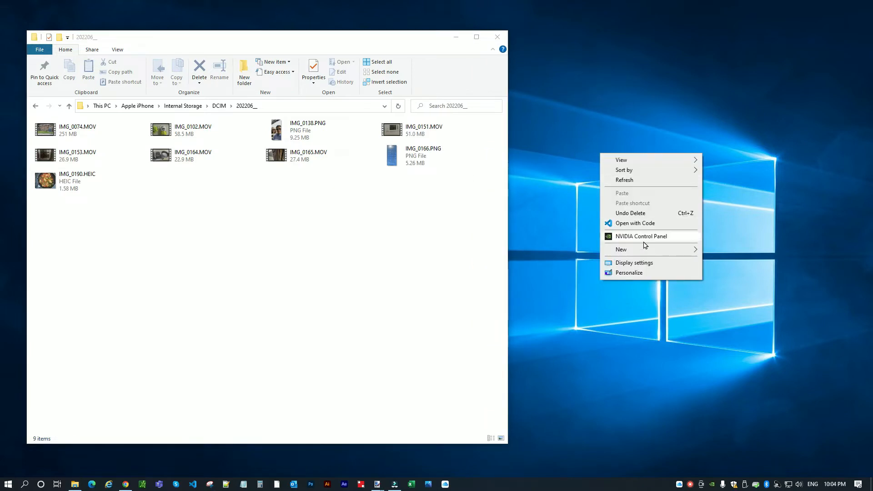
pyautogui.click(620, 248)
pyautogui.write('iPho')
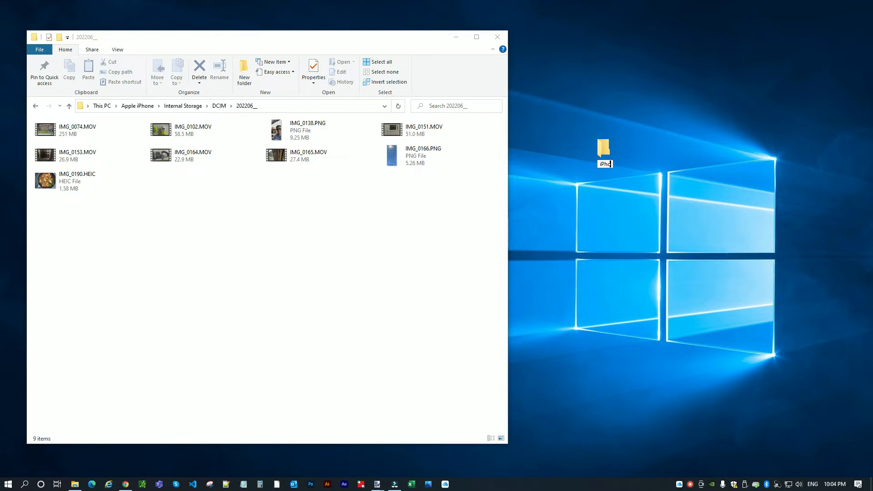
pyautogui.click(632, 231)
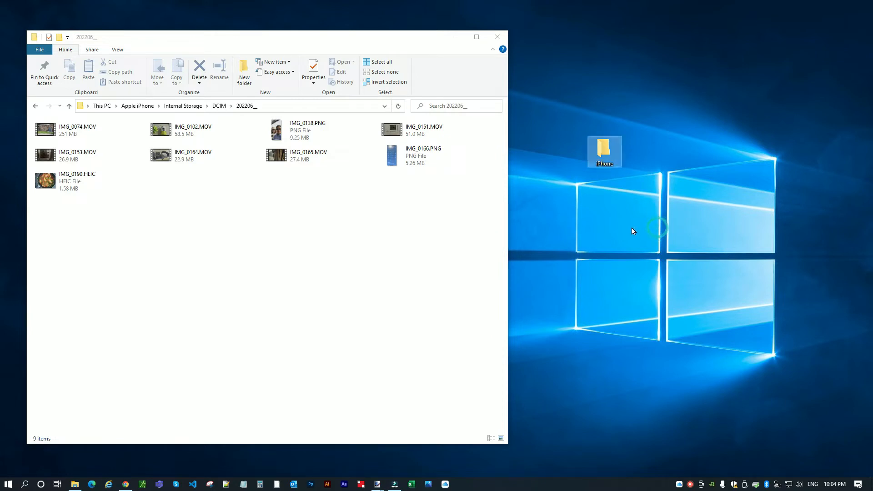
pyautogui.doubleClick(604, 150)
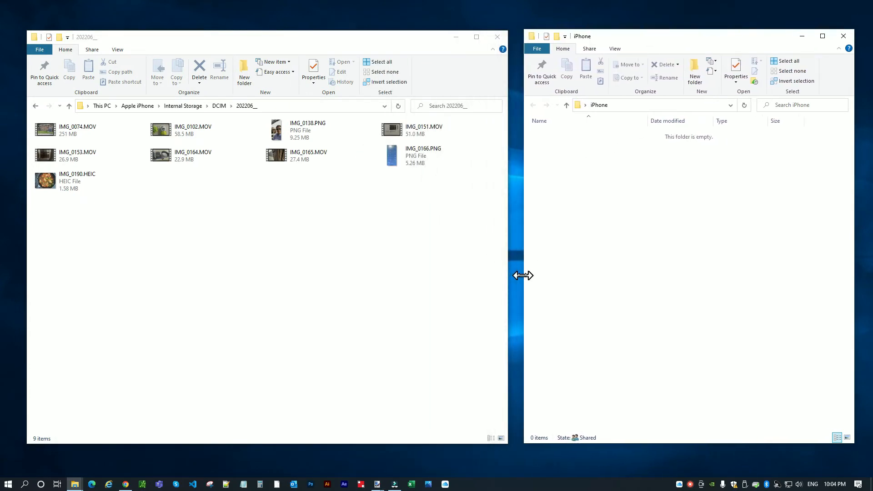
# Select IMG_0190.HEIC, IMG_0165.MOV and IMG_0166.PNG in the 202206__ folder
pyautogui.click(77, 181)
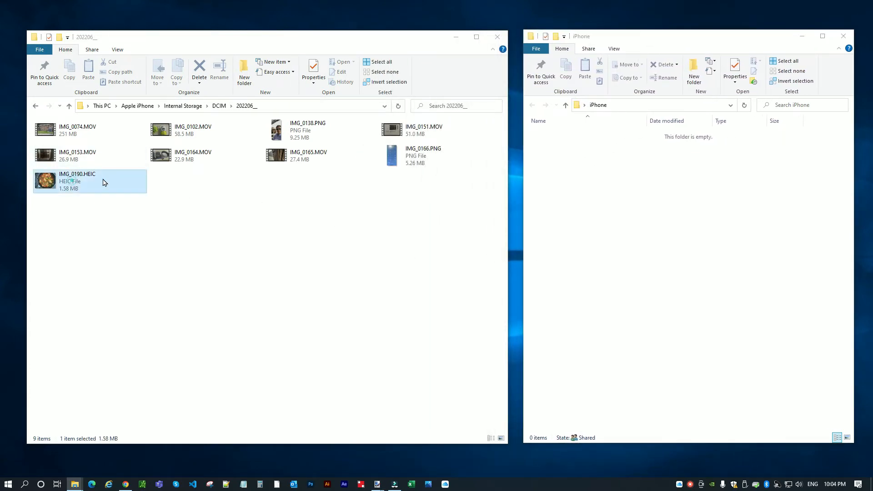
pyautogui.click(393, 155)
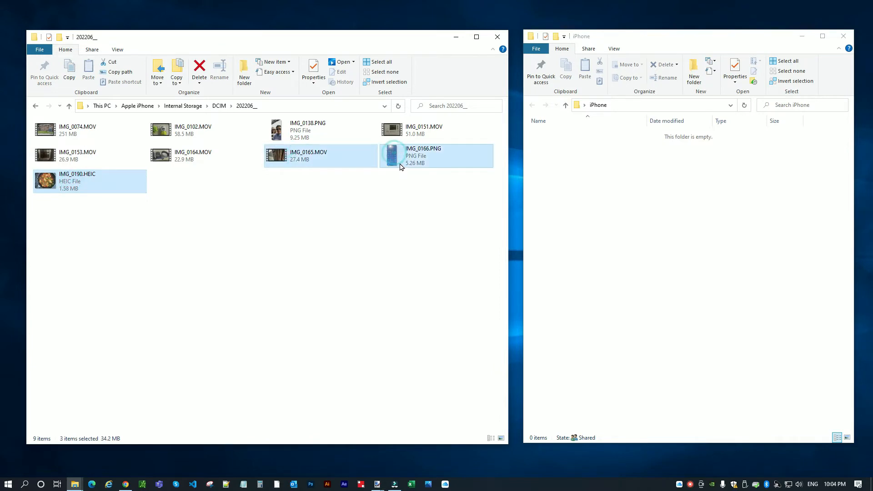